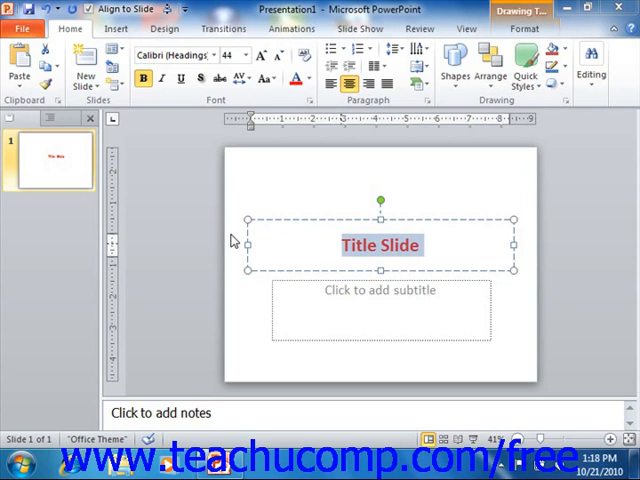
{"action": "mouse_move", "coordinate": [138, 95]}
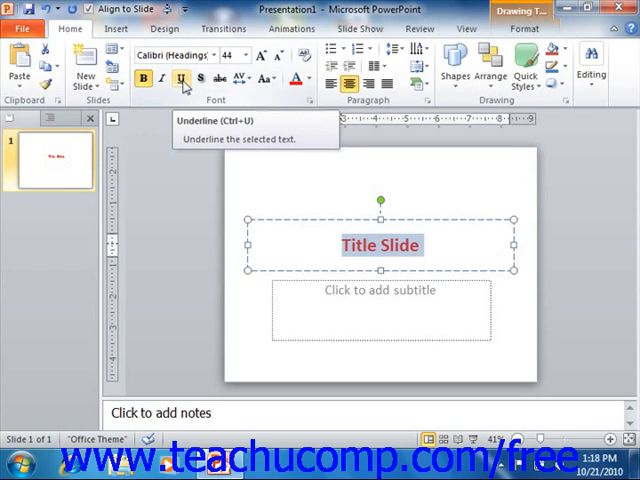
{"action": "mouse_move", "coordinate": [196, 75]}
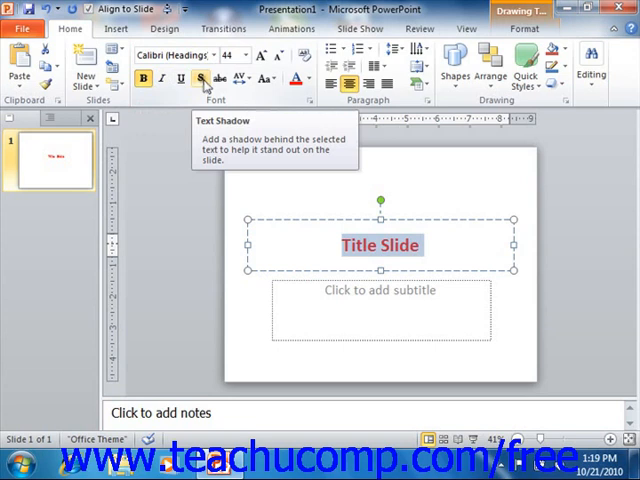
{"action": "mouse_move", "coordinate": [202, 170]}
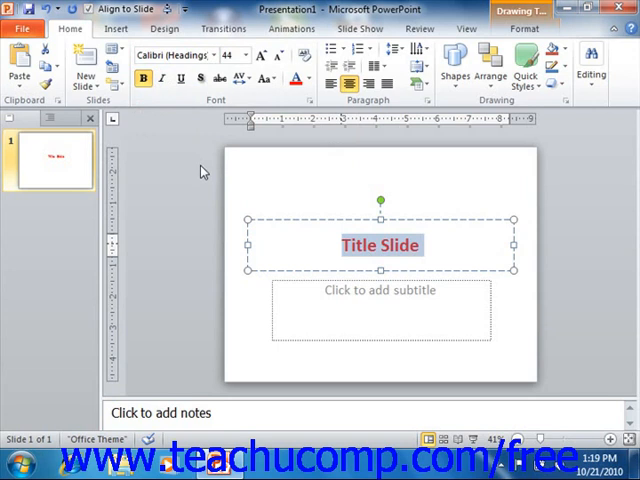
Step: Show the Alt KeyTips on the ribbon tabs, then the Home tab command KeyTips
{"action": "key", "text": "alt"}
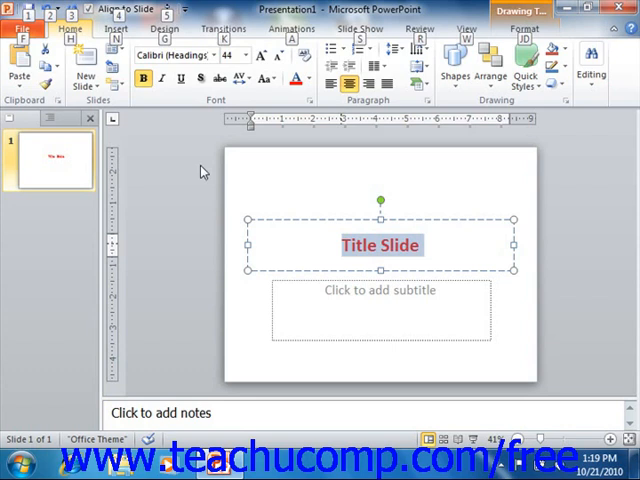
{"action": "key", "text": "alt"}
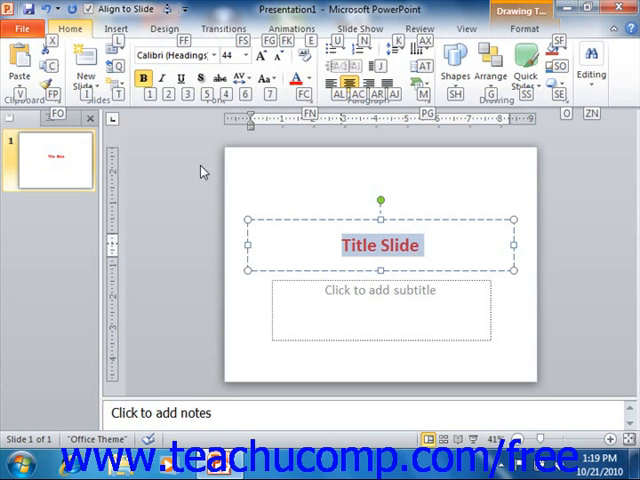